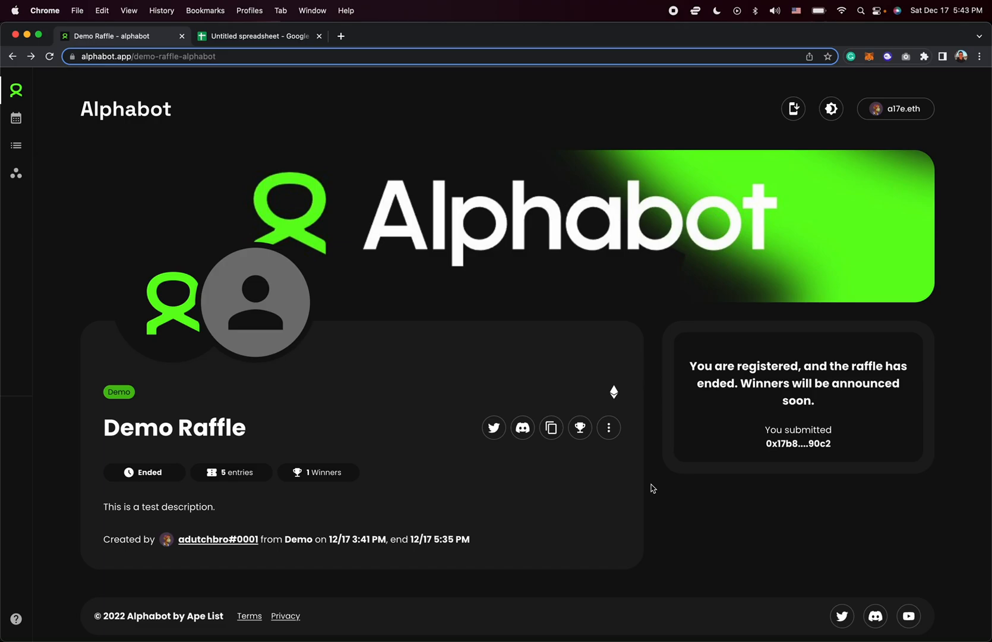
pyautogui.moveTo(513, 226)
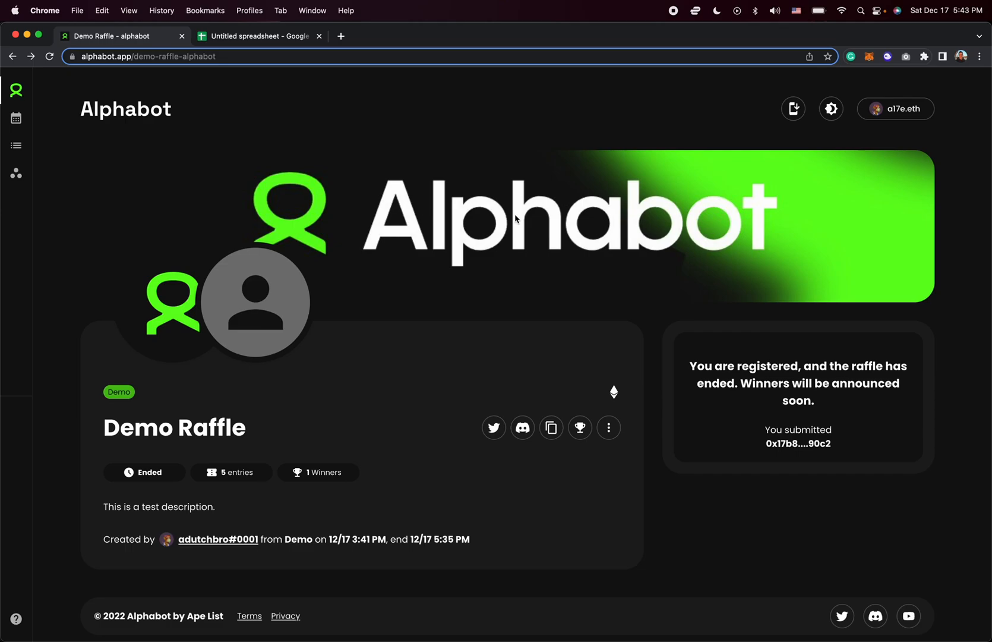
# Step: Open the Demo Raffle's entries page showing its winner and five entrants
pyautogui.doubleClick(150, 473)
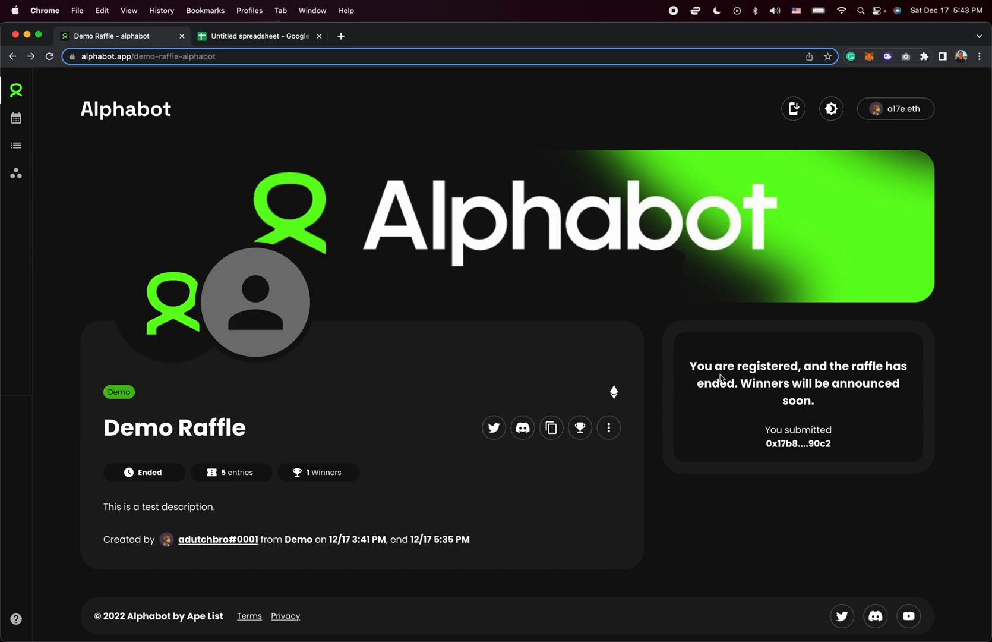
pyautogui.moveTo(809, 399)
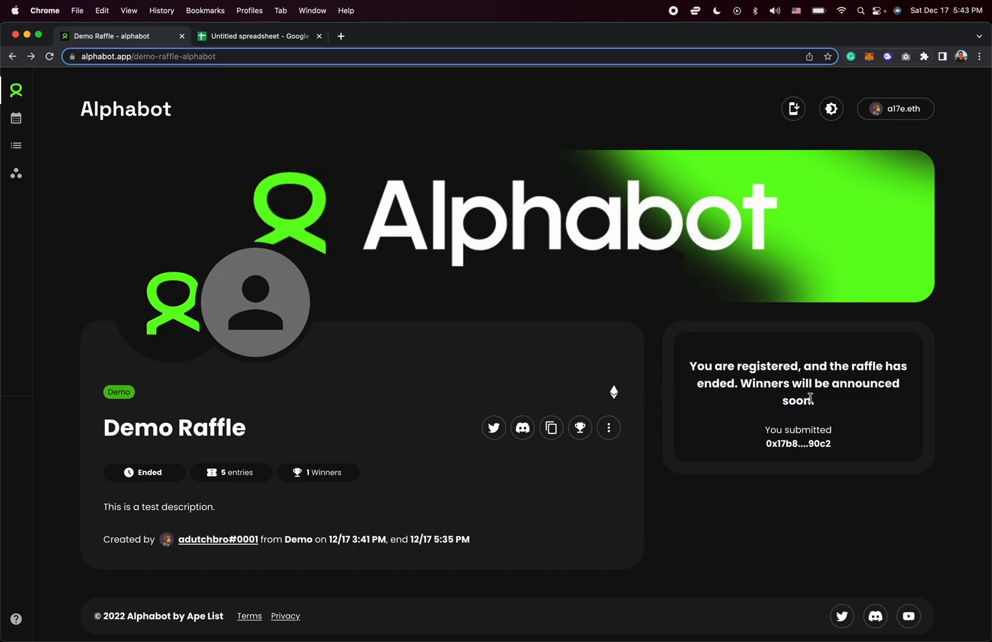
pyautogui.moveTo(773, 402)
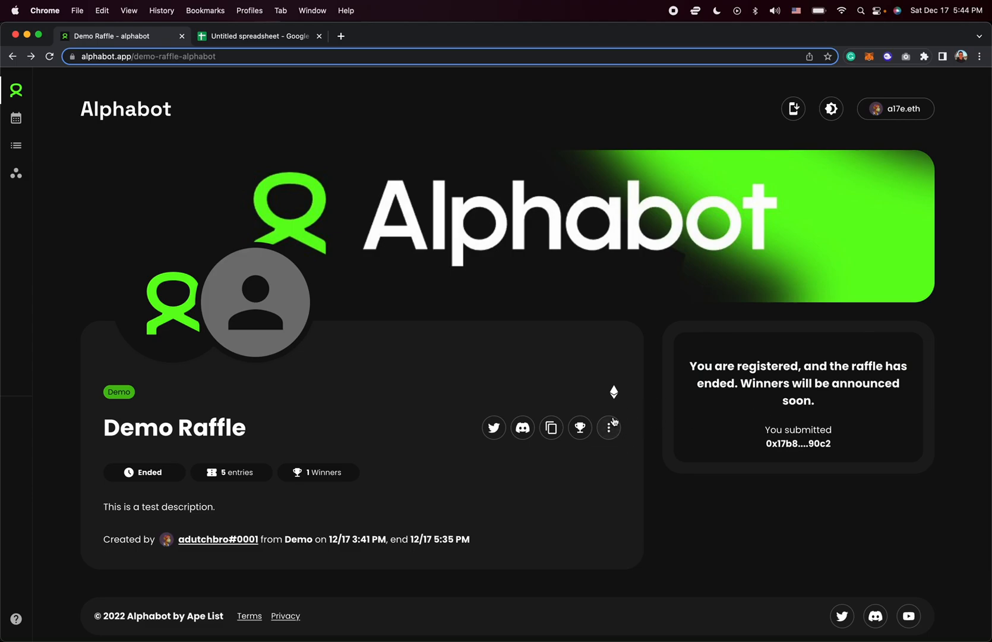
pyautogui.moveTo(609, 427)
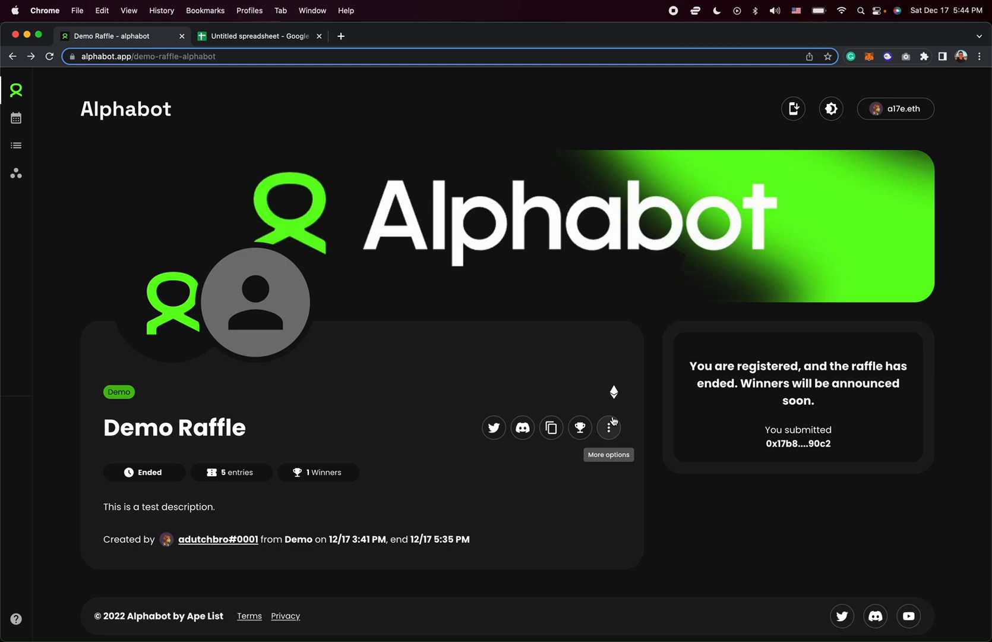
pyautogui.moveTo(579, 427)
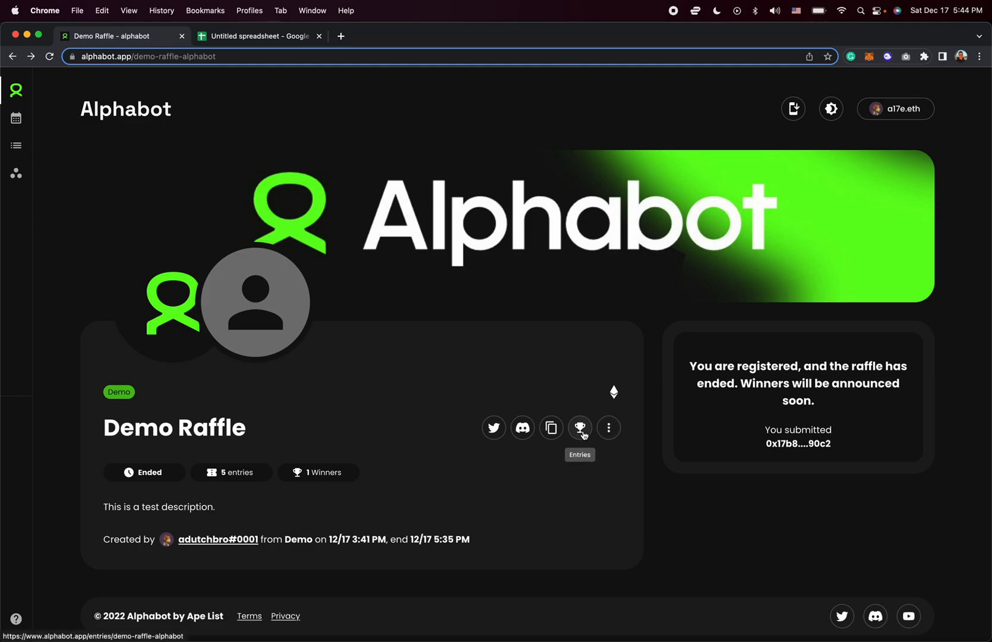
pyautogui.moveTo(77, 154)
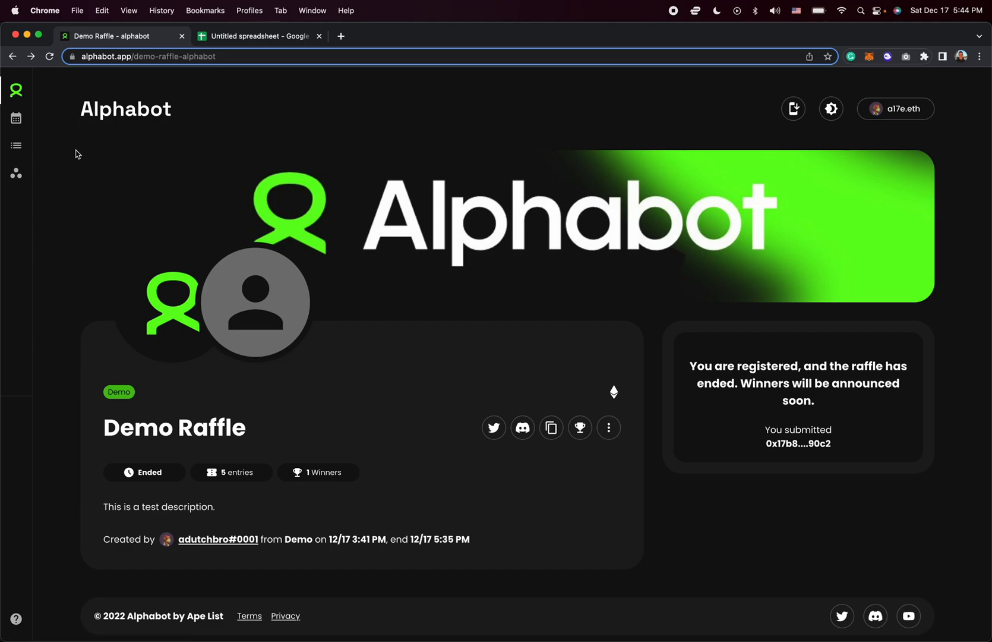
pyautogui.moveTo(609, 427)
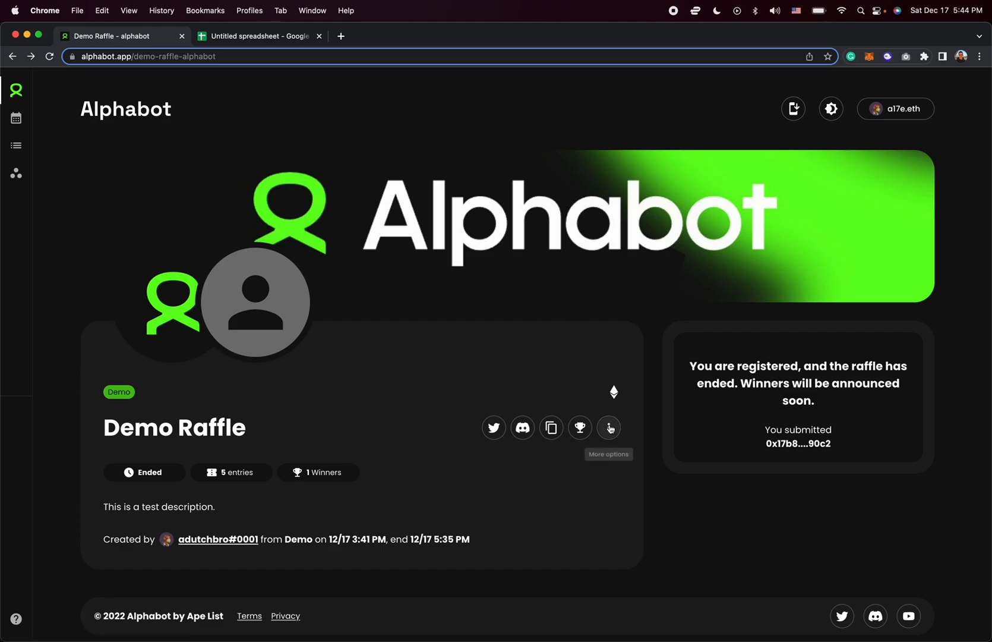
pyautogui.click(608, 427)
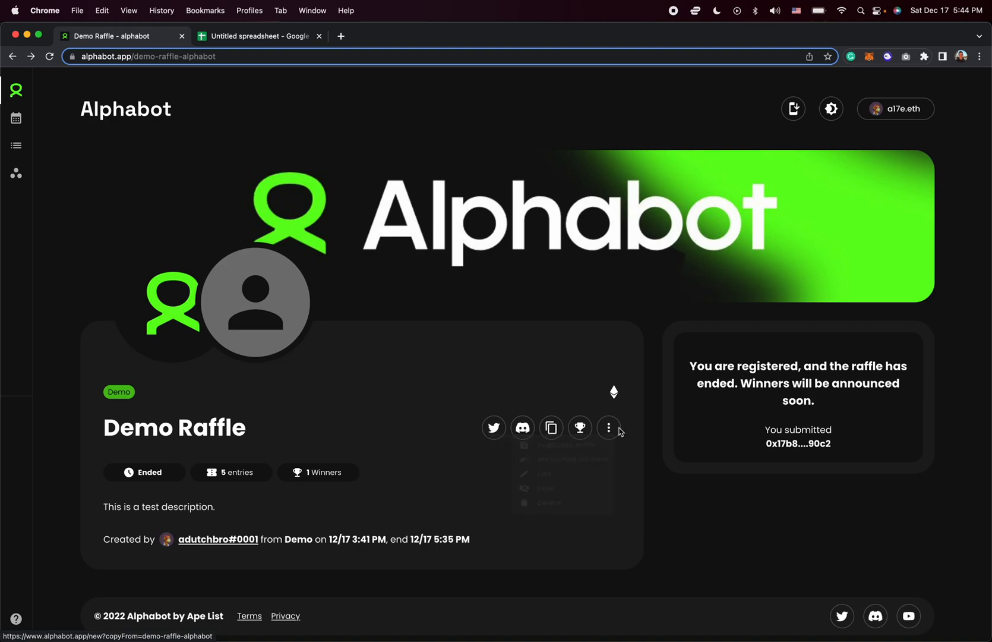
pyautogui.moveTo(580, 427)
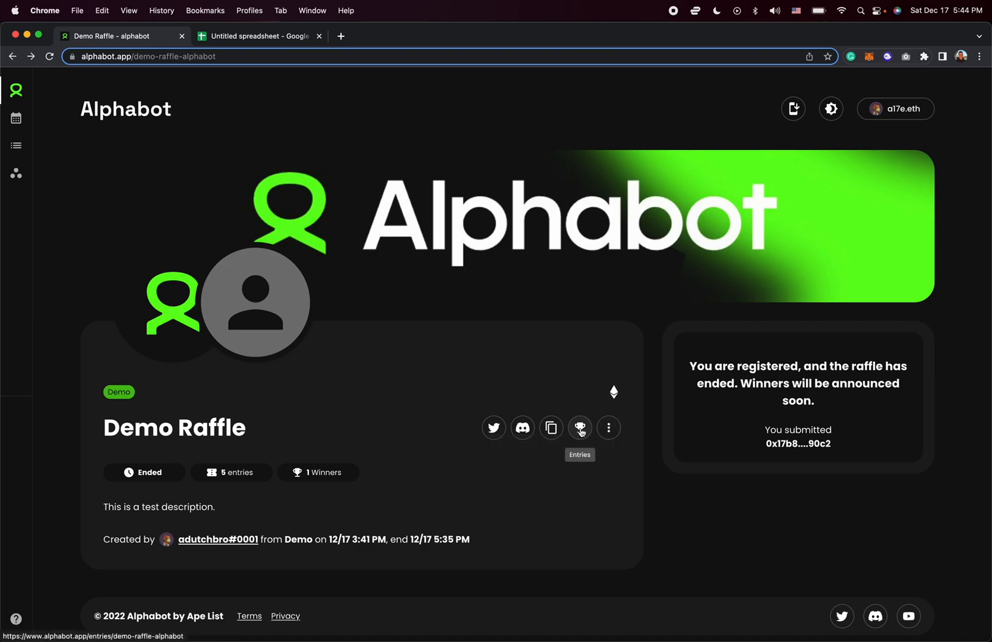
pyautogui.click(579, 427)
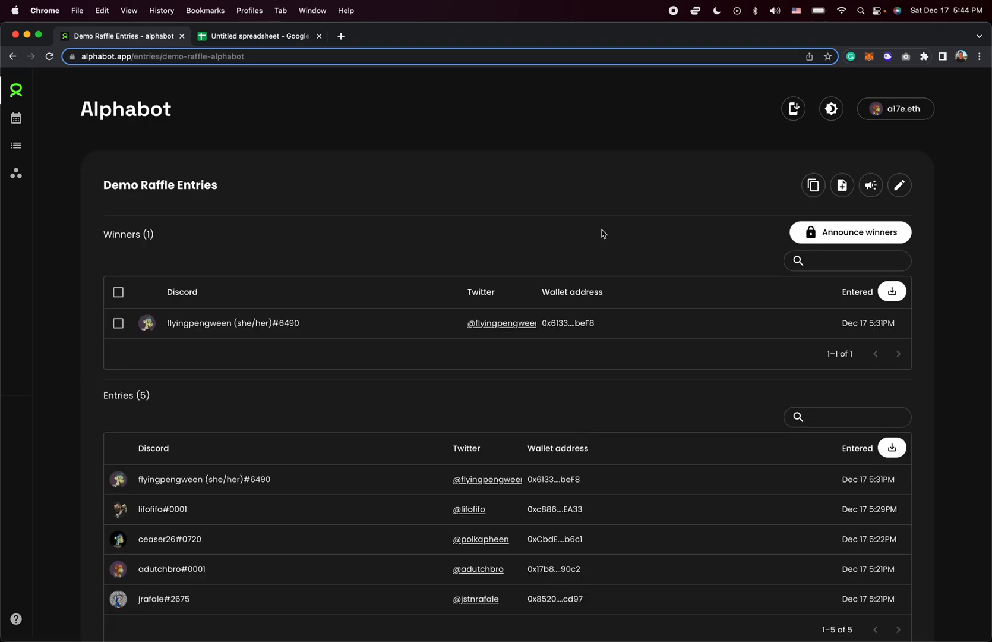
pyautogui.moveTo(287, 352)
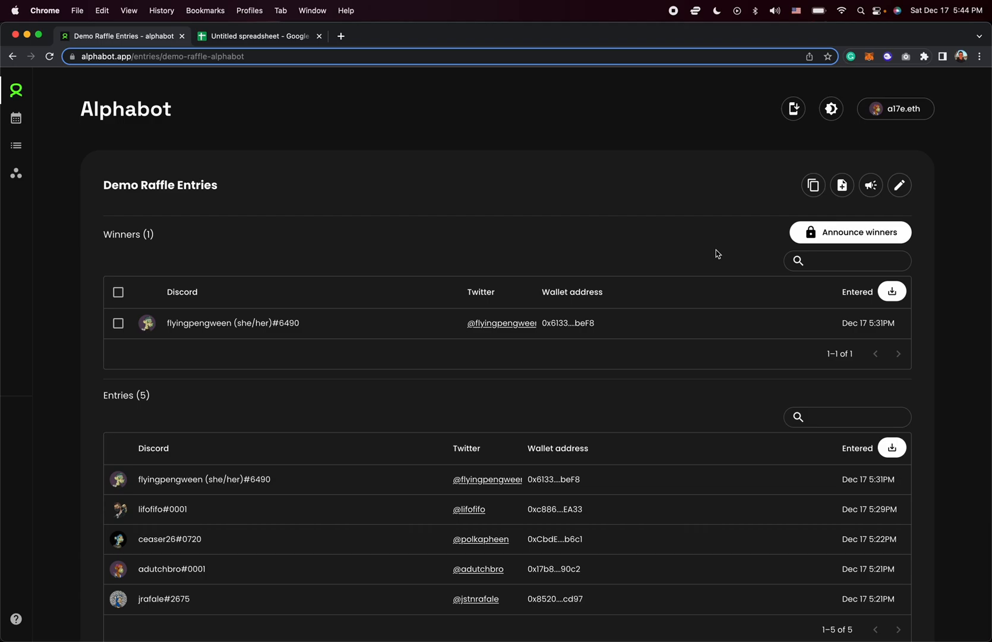
pyautogui.moveTo(893, 292)
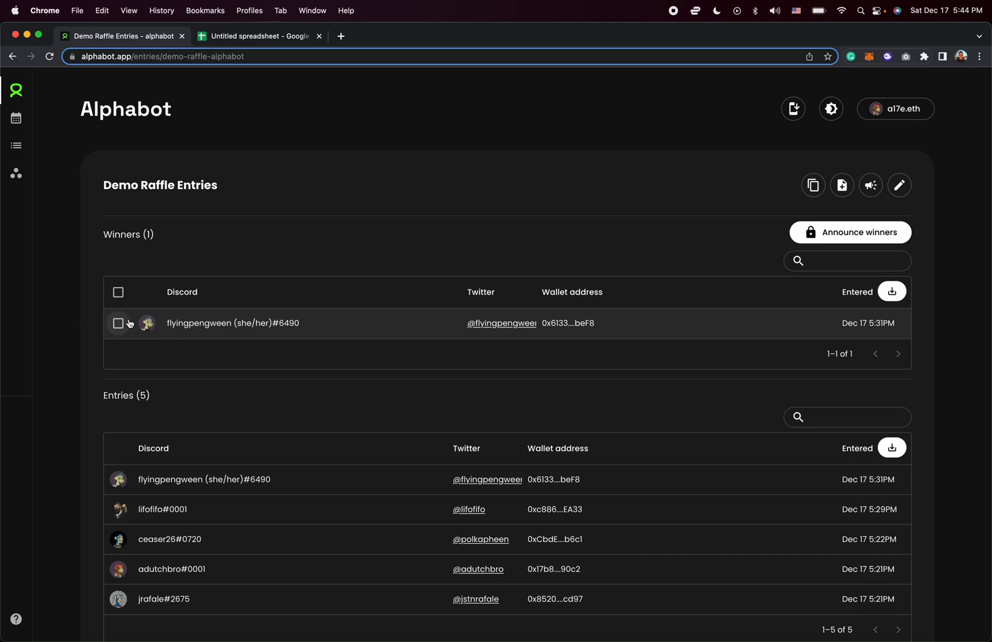
pyautogui.click(118, 323)
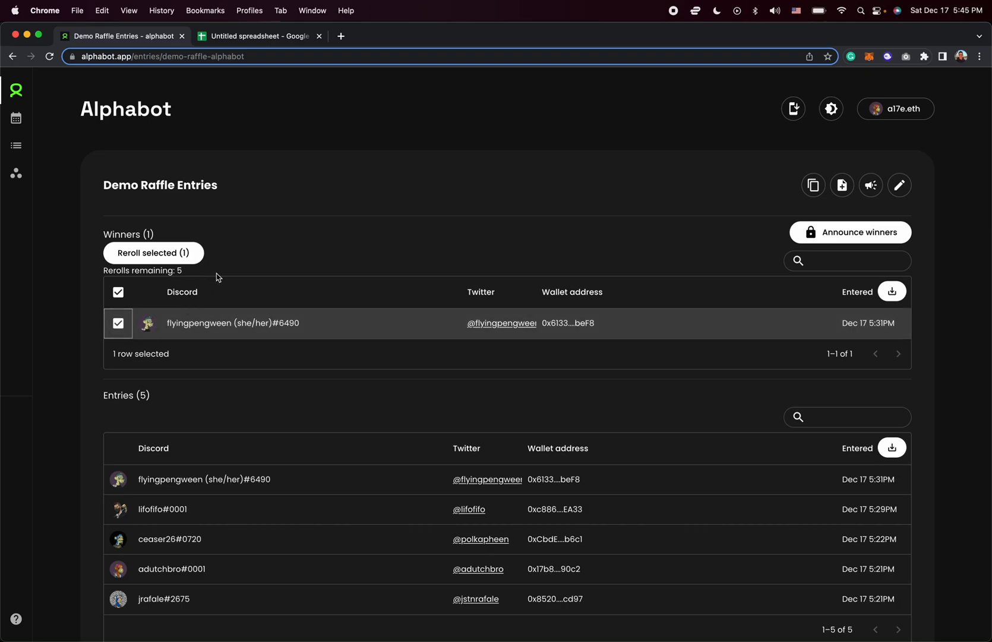
pyautogui.moveTo(173, 263)
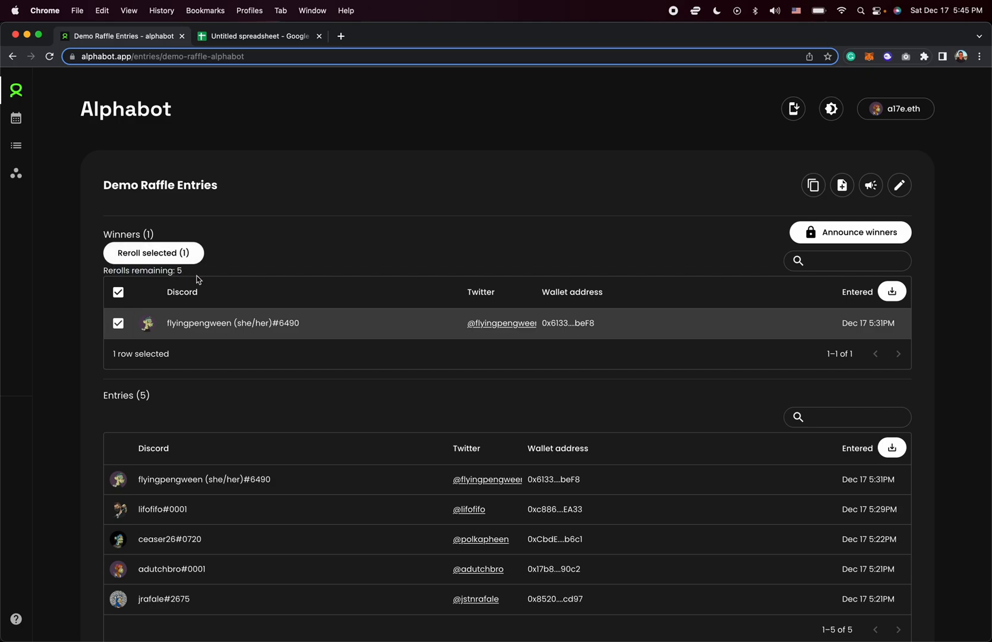
pyautogui.moveTo(203, 274)
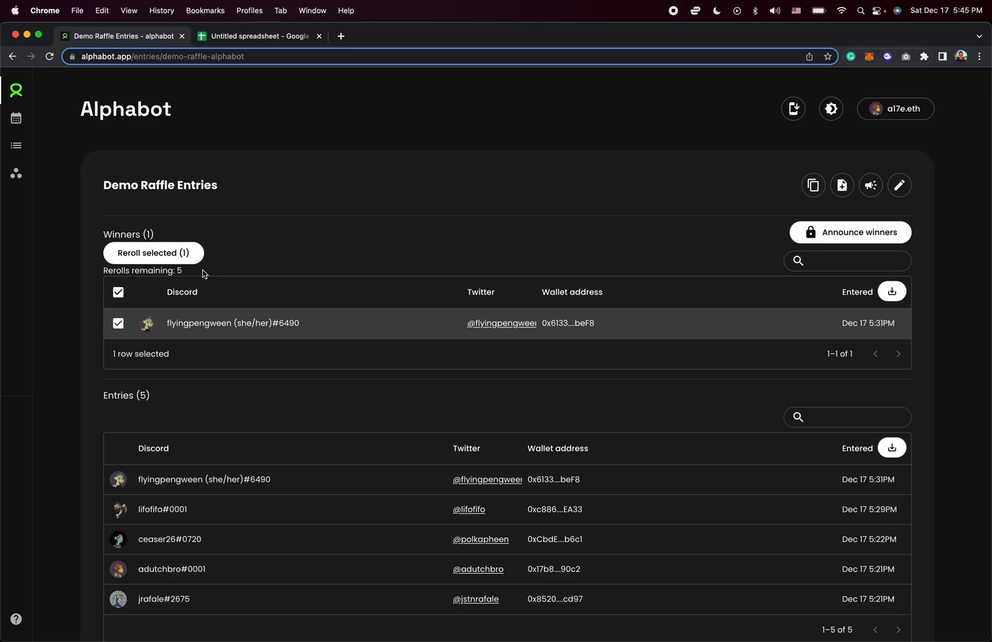
pyautogui.click(153, 253)
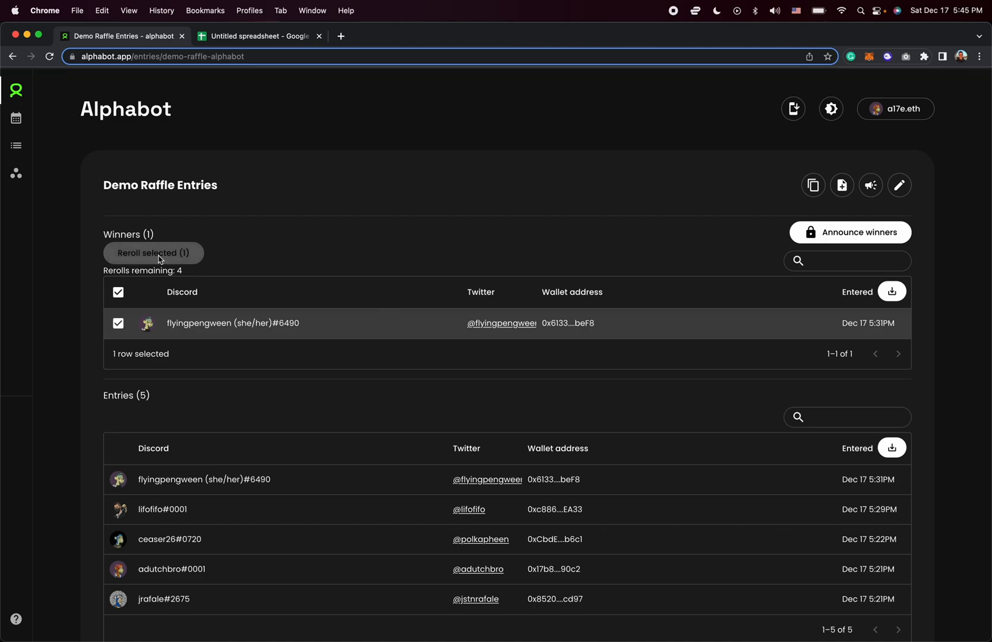
pyautogui.click(153, 258)
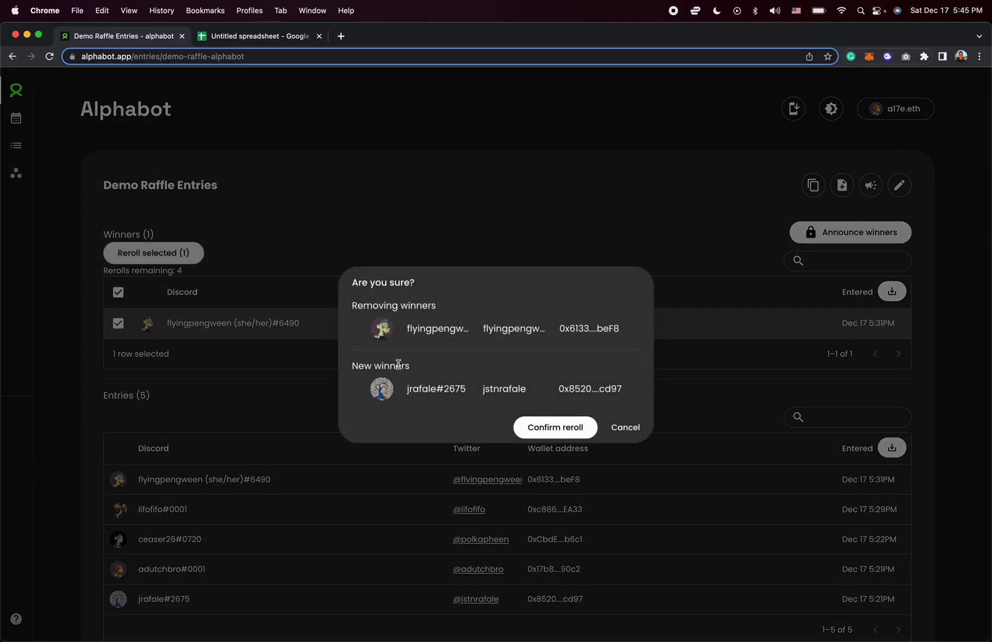
pyautogui.moveTo(555, 427)
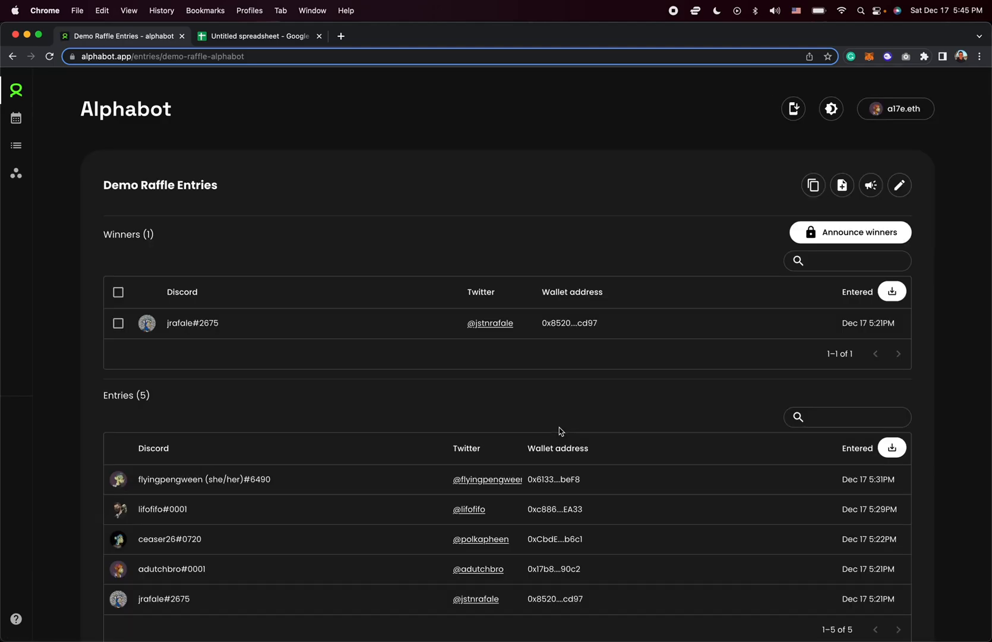
pyautogui.moveTo(375, 323)
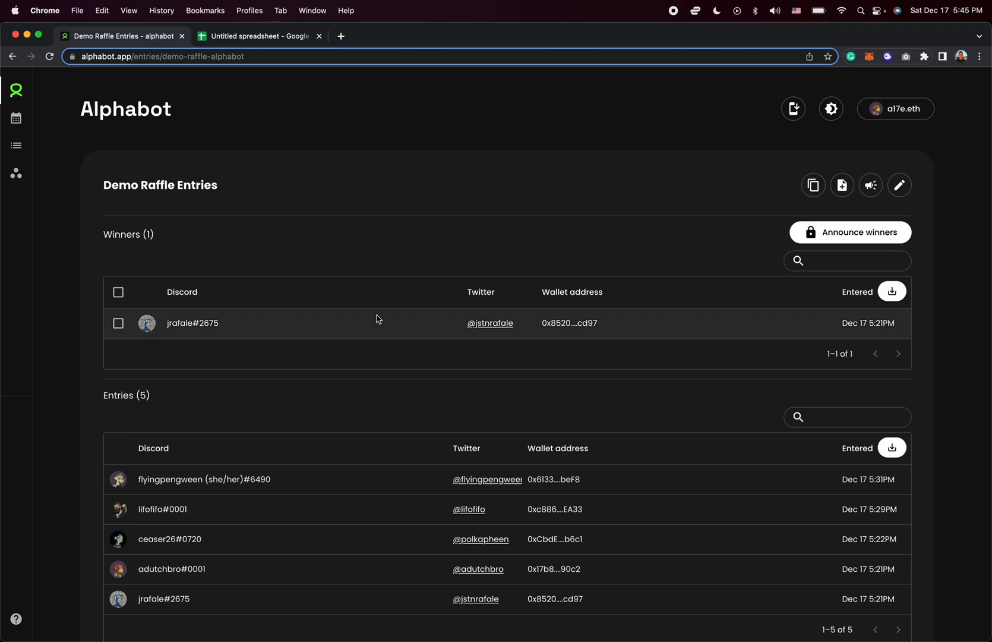
# Step: Announce the winners and confirm finalizing the Demo Raffle
pyautogui.click(849, 232)
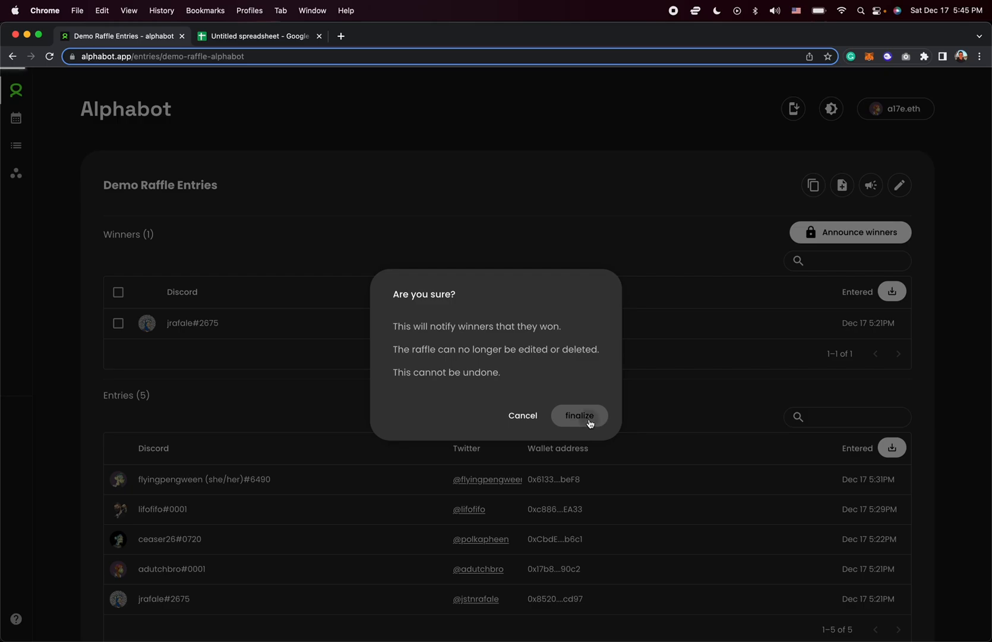
pyautogui.click(577, 416)
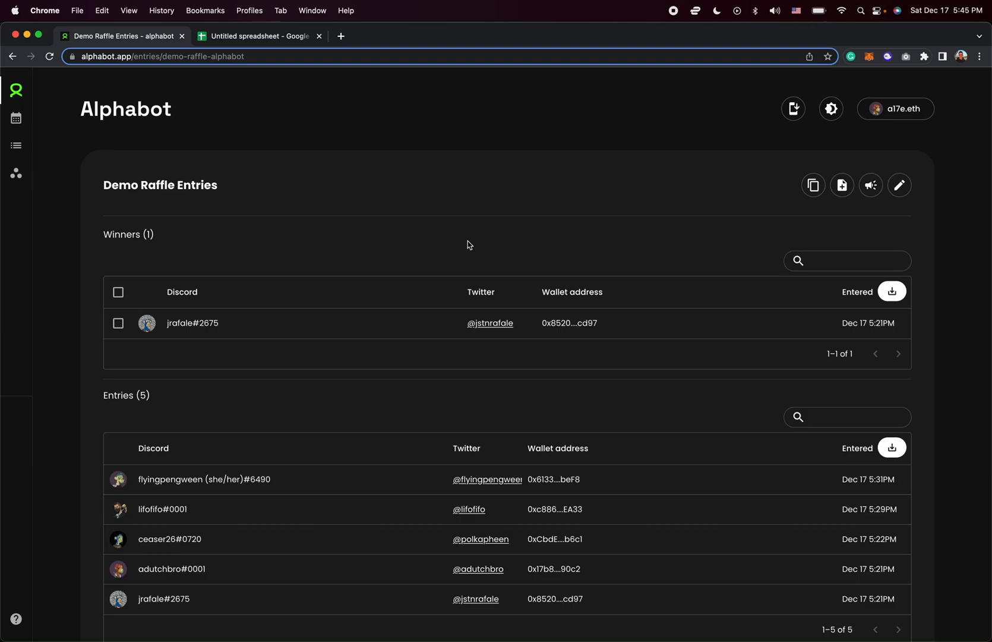
pyautogui.moveTo(473, 242)
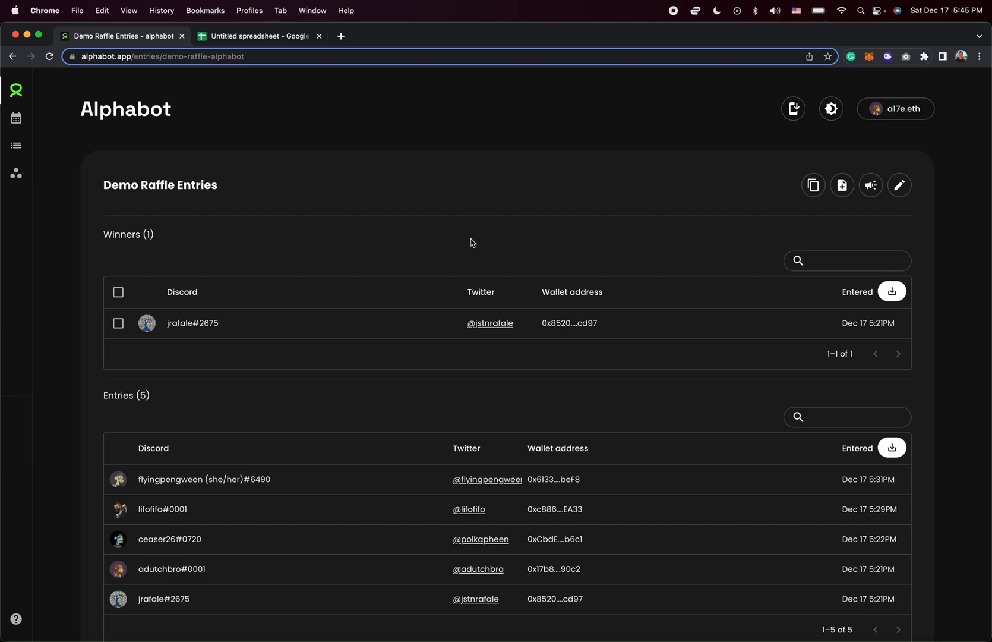
pyautogui.moveTo(824, 313)
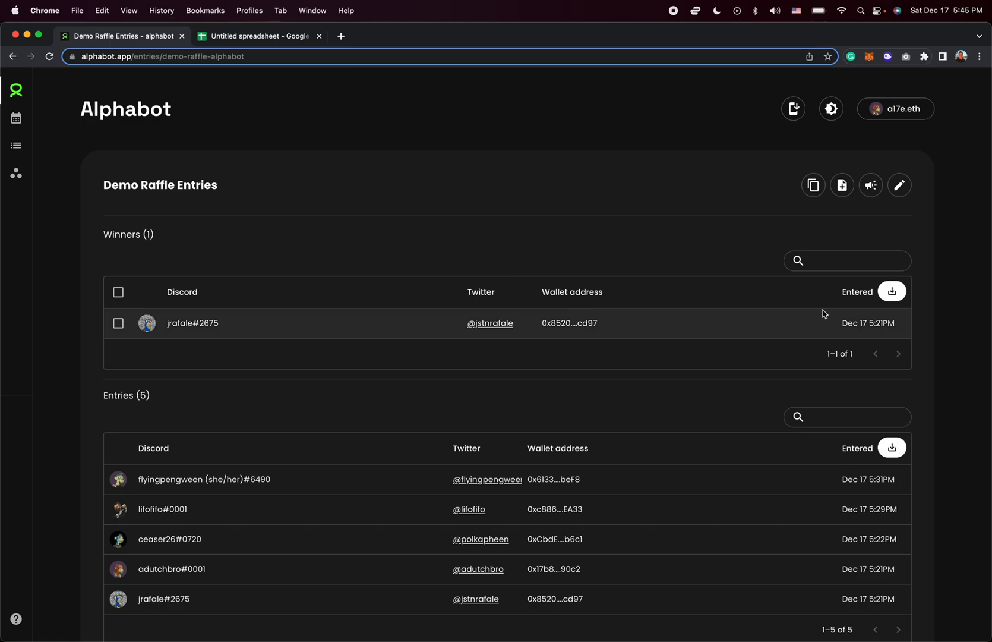
pyautogui.moveTo(893, 291)
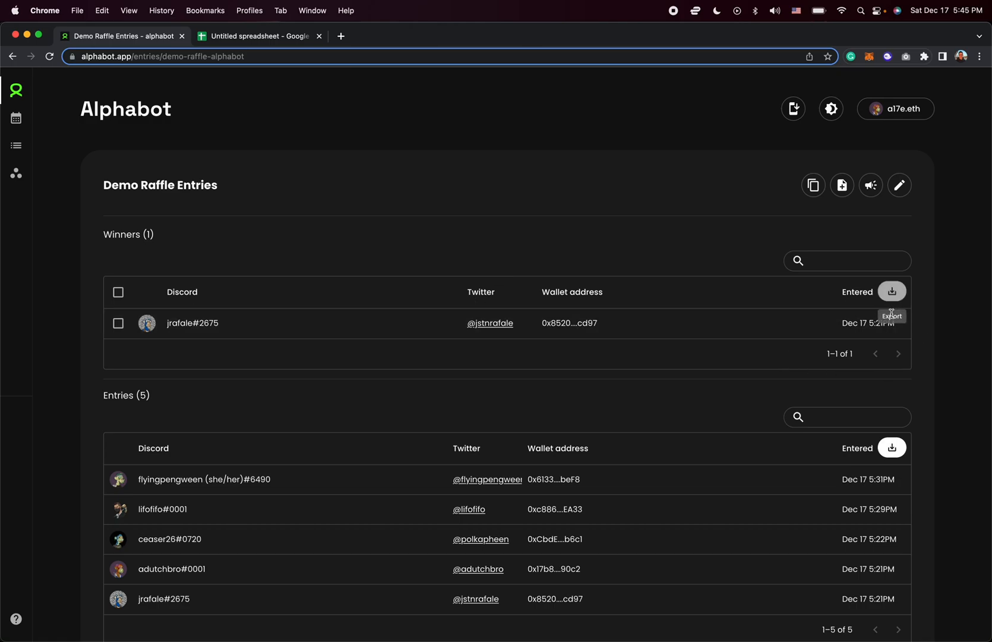
# Step: Export the Winners table via Copy spreadsheet data
pyautogui.click(892, 292)
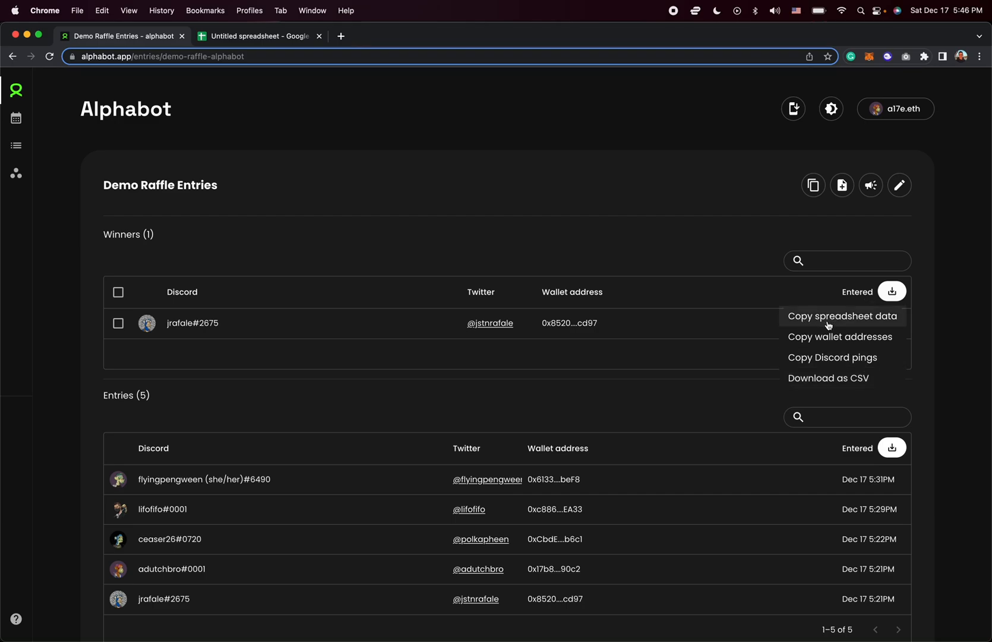
pyautogui.click(843, 315)
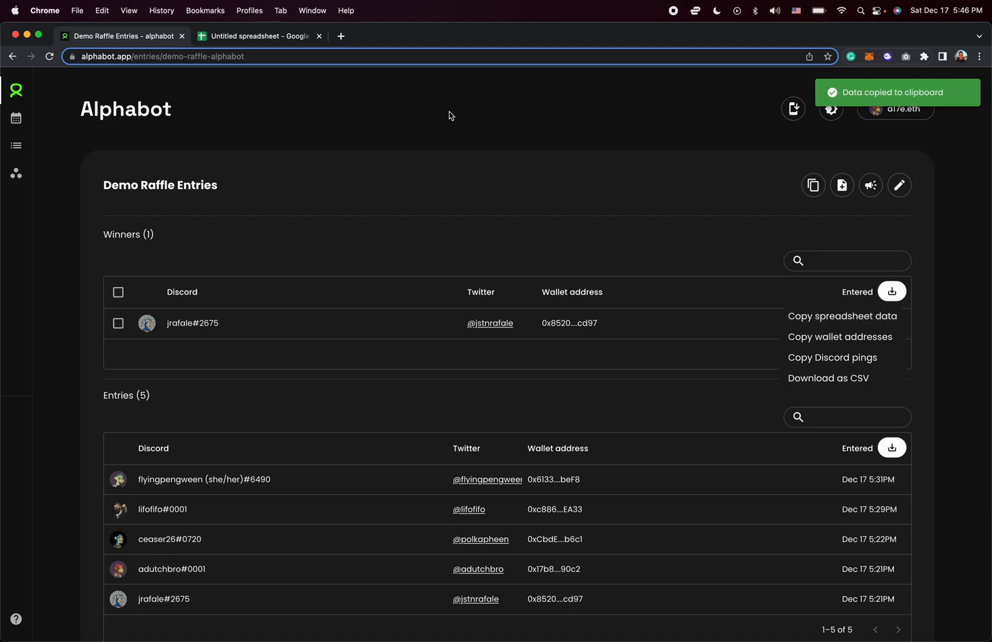
pyautogui.moveTo(255, 37)
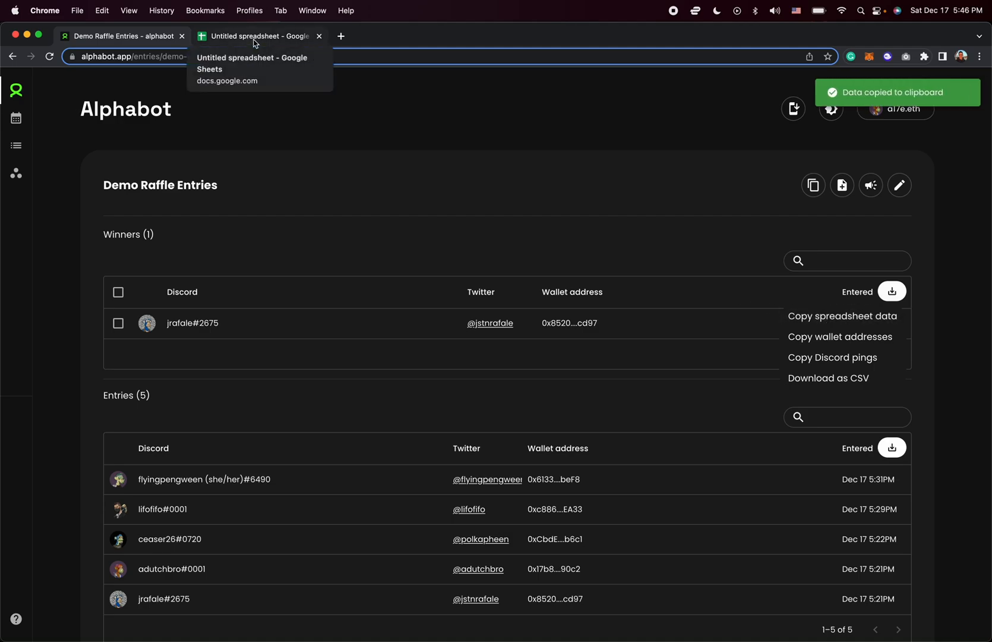
# Step: Paste the copied winner data into cell A1 of the Untitled spreadsheet
pyautogui.click(256, 37)
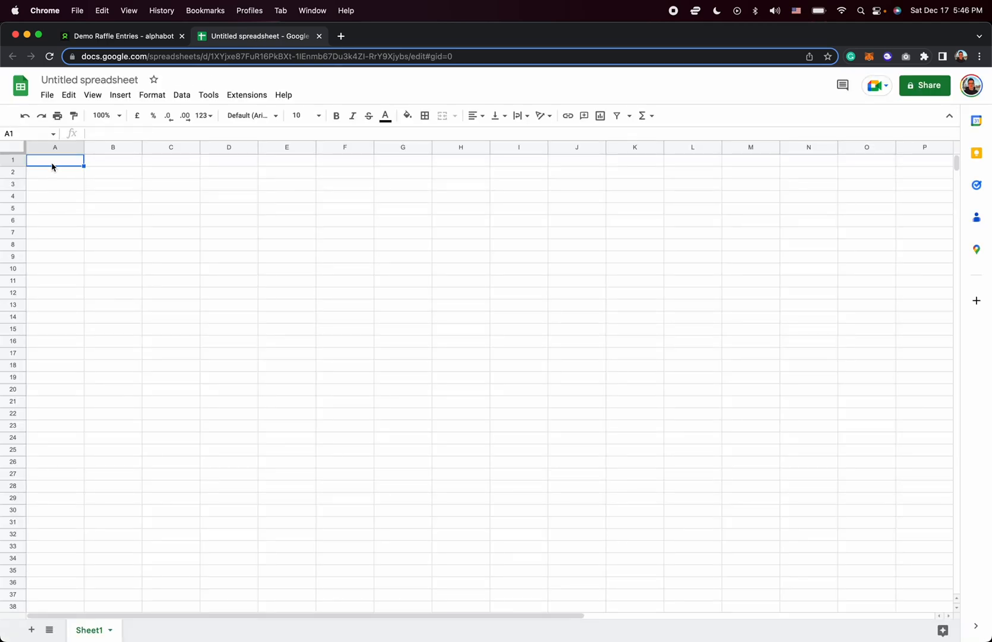
pyautogui.rightClick(55, 160)
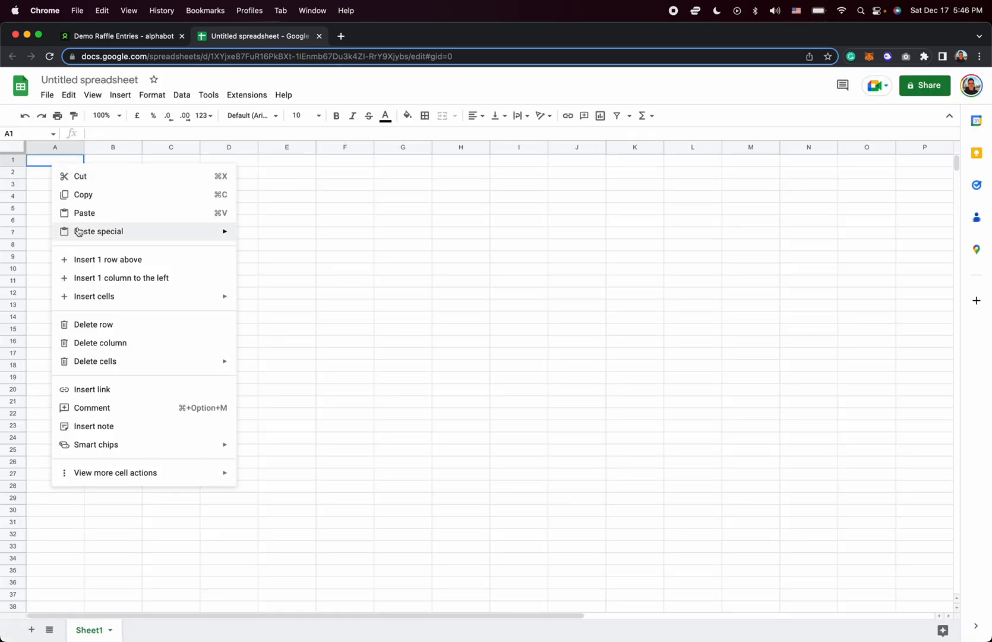
pyautogui.click(84, 213)
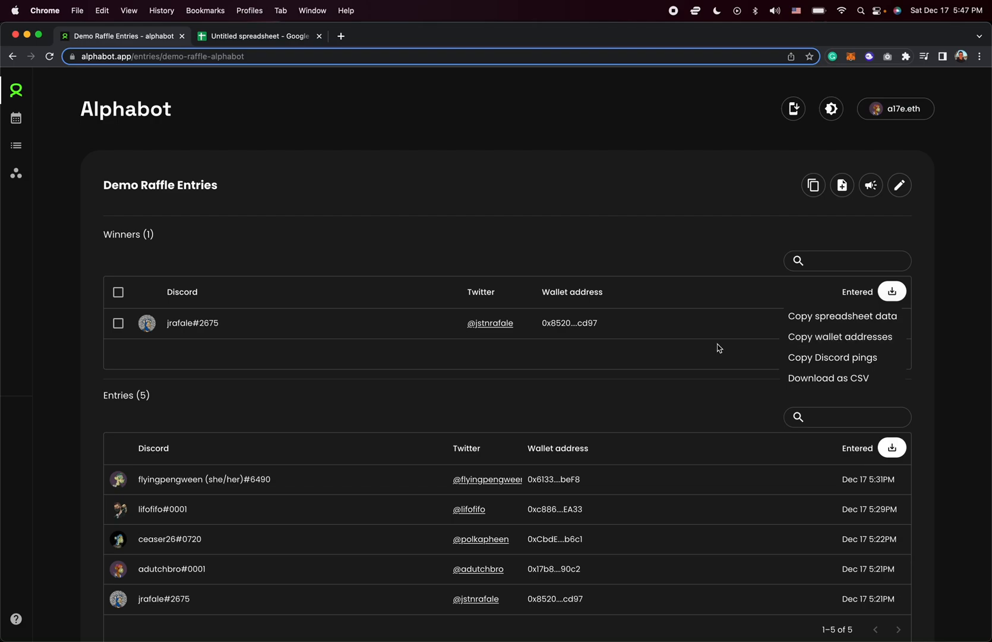
pyautogui.moveTo(833, 357)
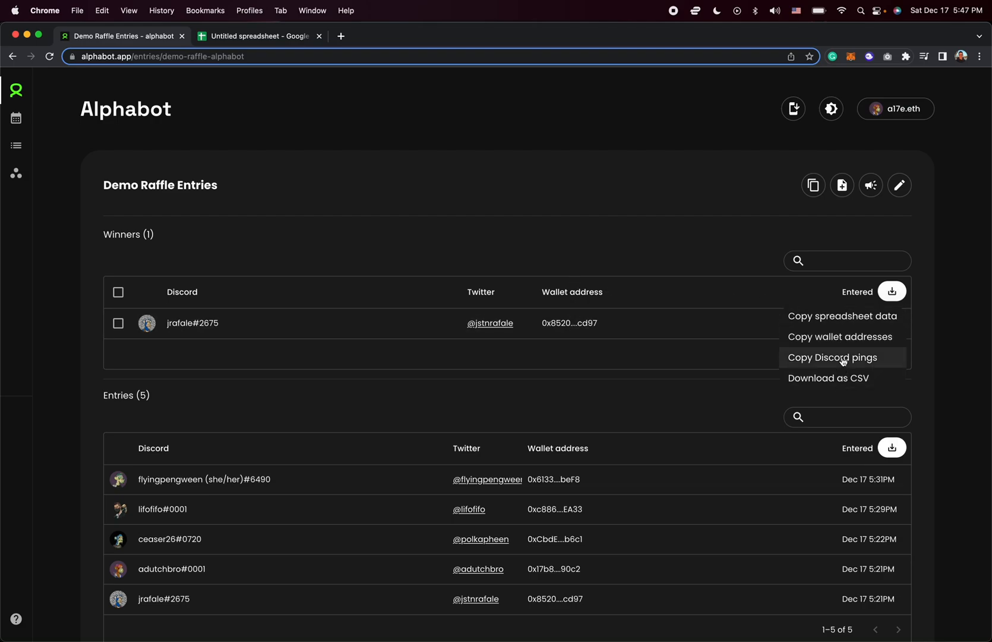
pyautogui.moveTo(801, 363)
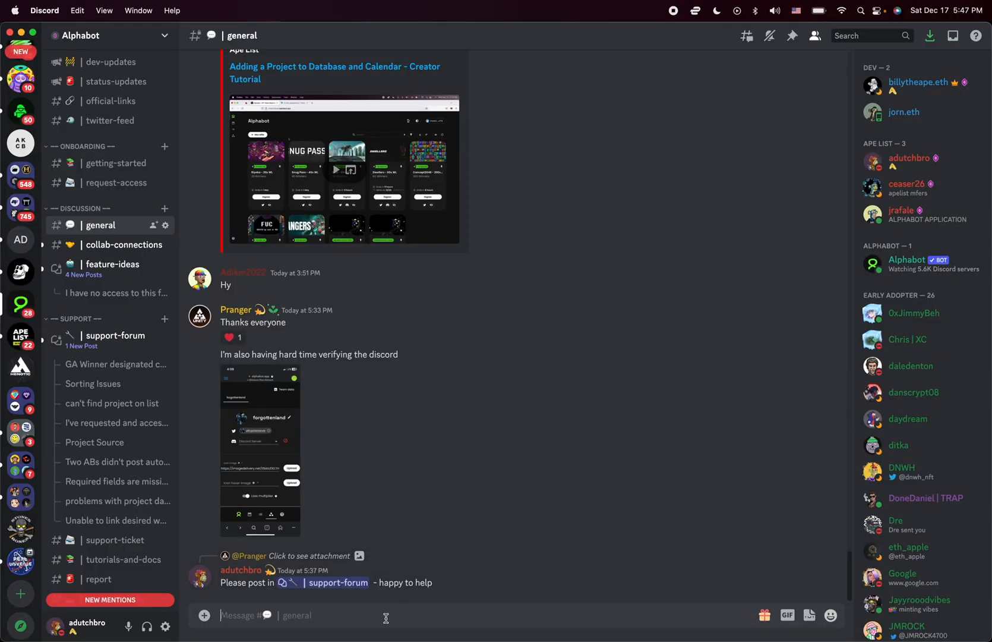
pyautogui.write('@jrafale')
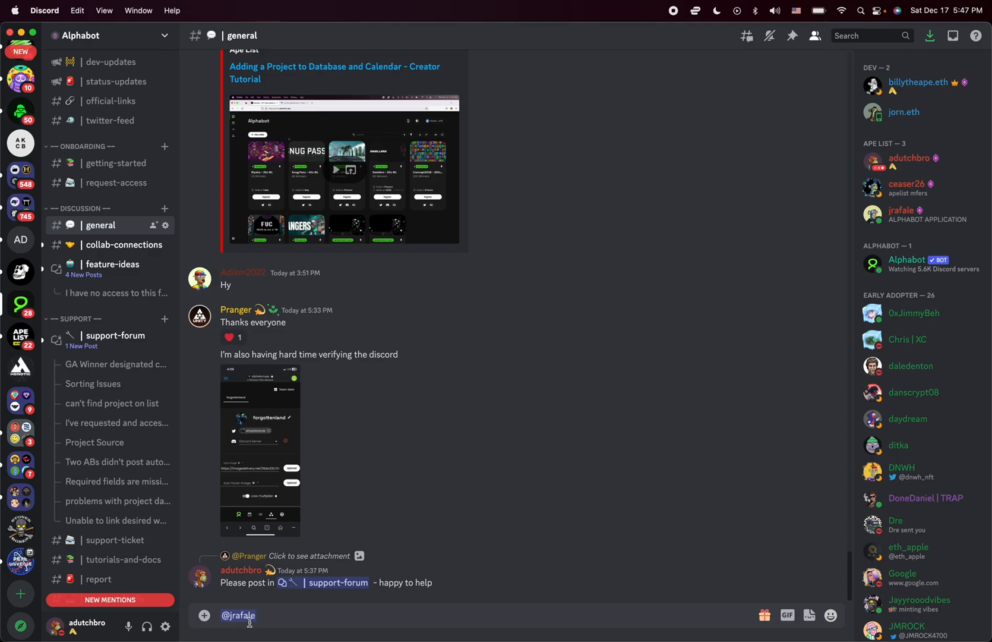
pyautogui.moveTo(275, 618)
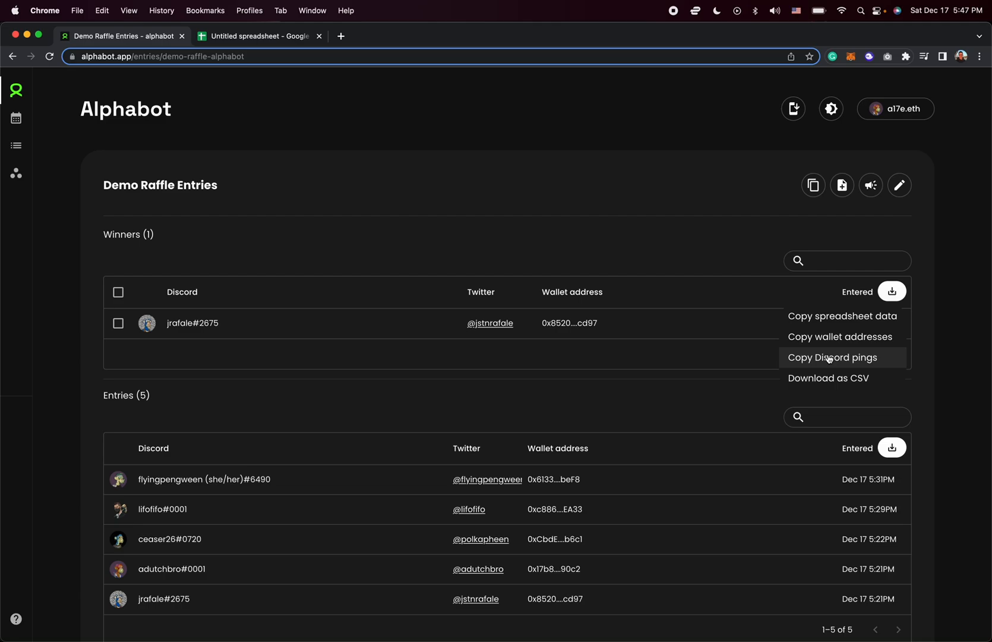
pyautogui.moveTo(837, 381)
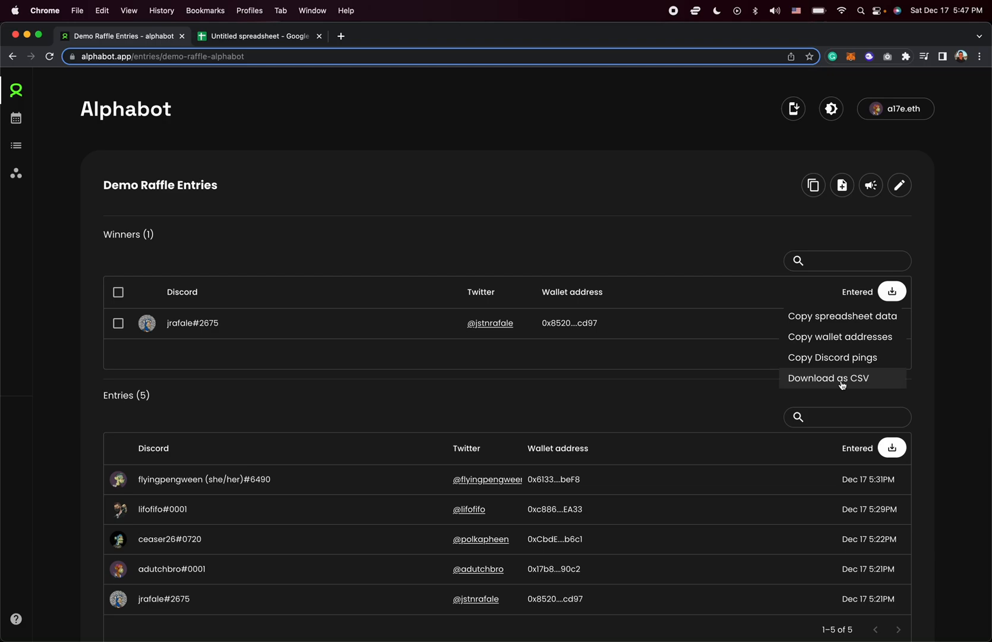
pyautogui.moveTo(291, 71)
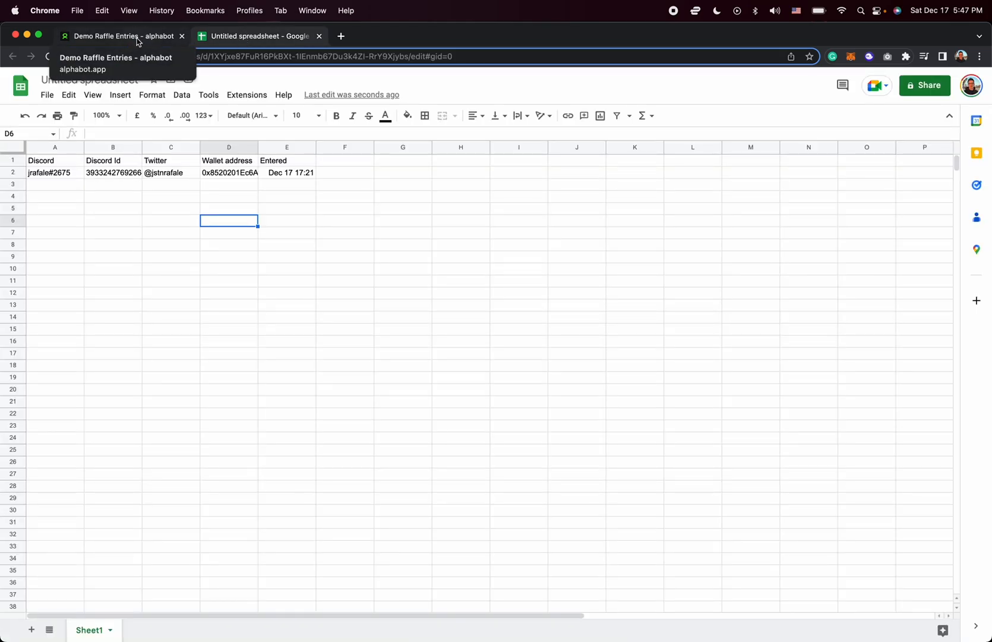
# Step: Return to the Alphabot Demo Raffle page, now finalized with 5 entries and 1 winner
pyautogui.click(120, 36)
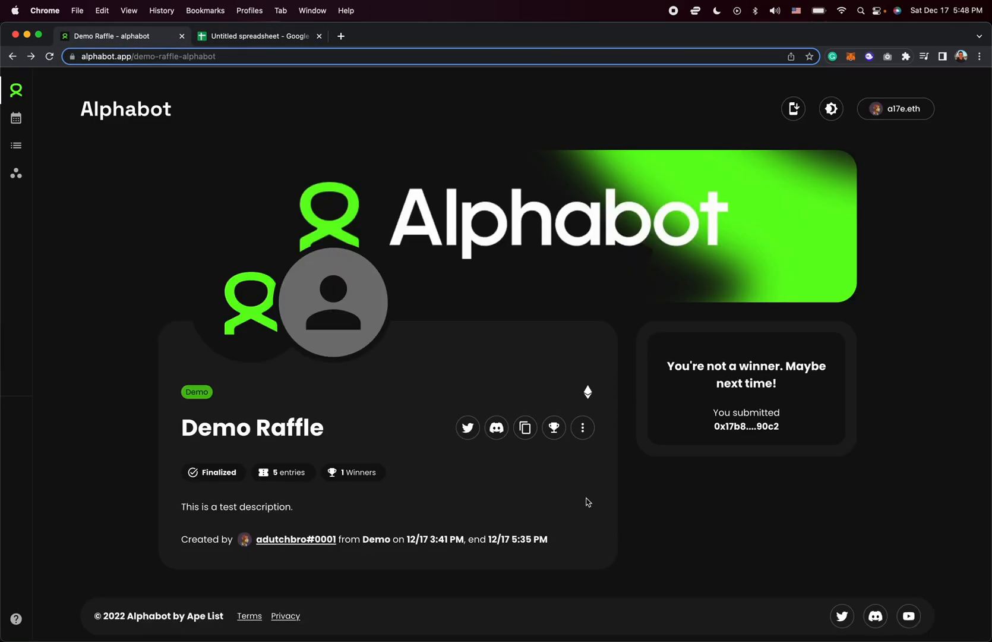